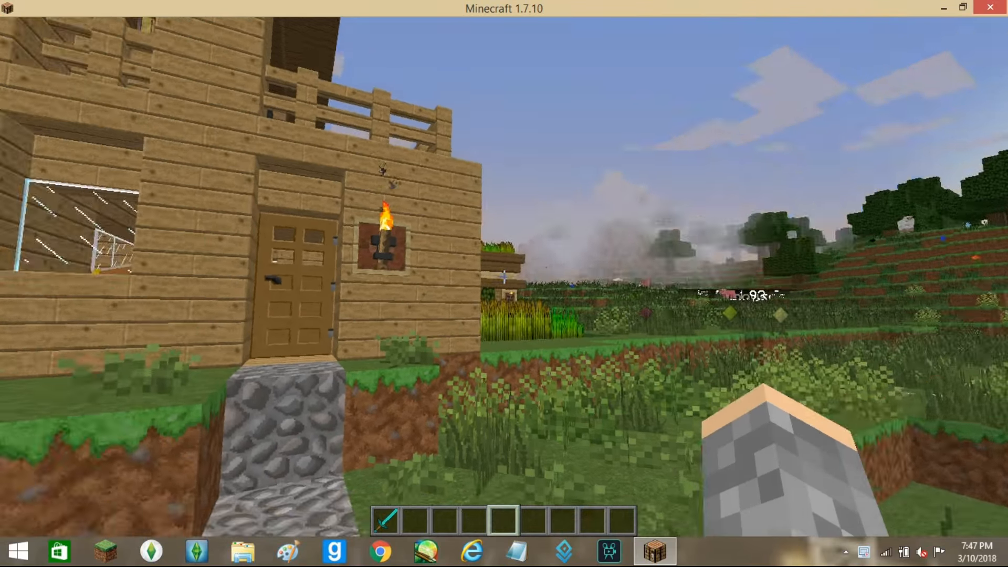
mouse_move(504, 278)
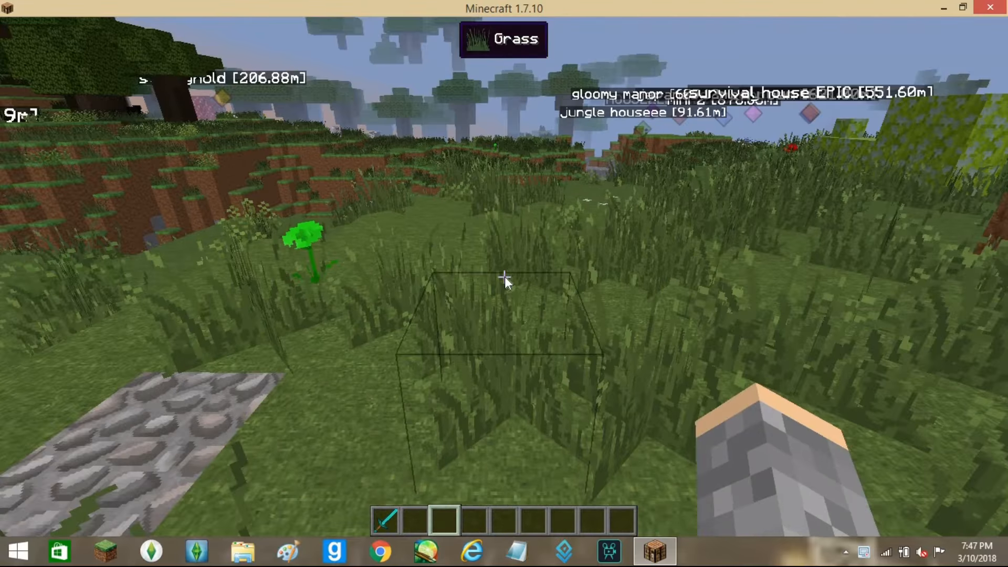
Run the /time command and leave the enchanting screen on the way to the second house
text(/time t)
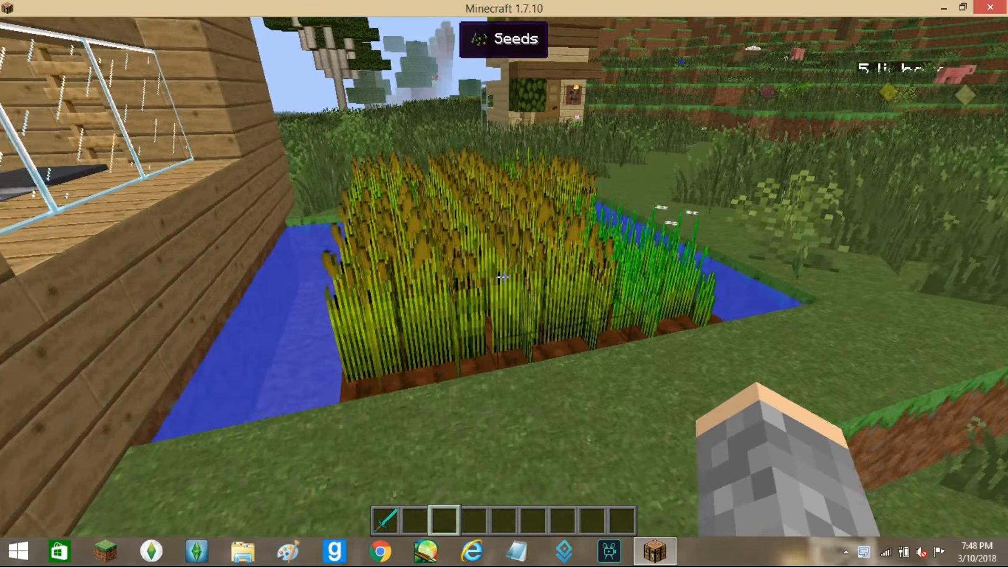
mouse_move(504, 277)
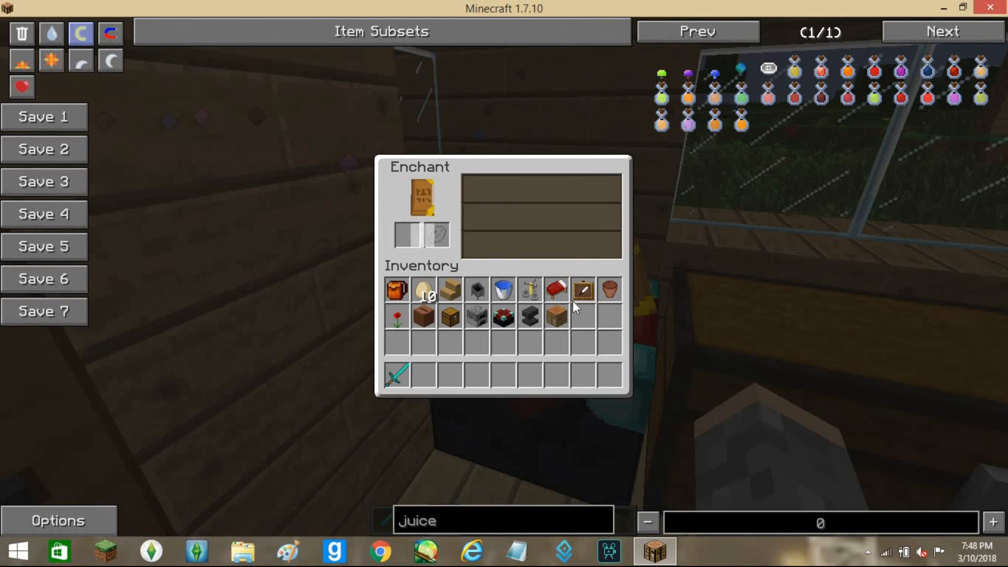
key(Escape)
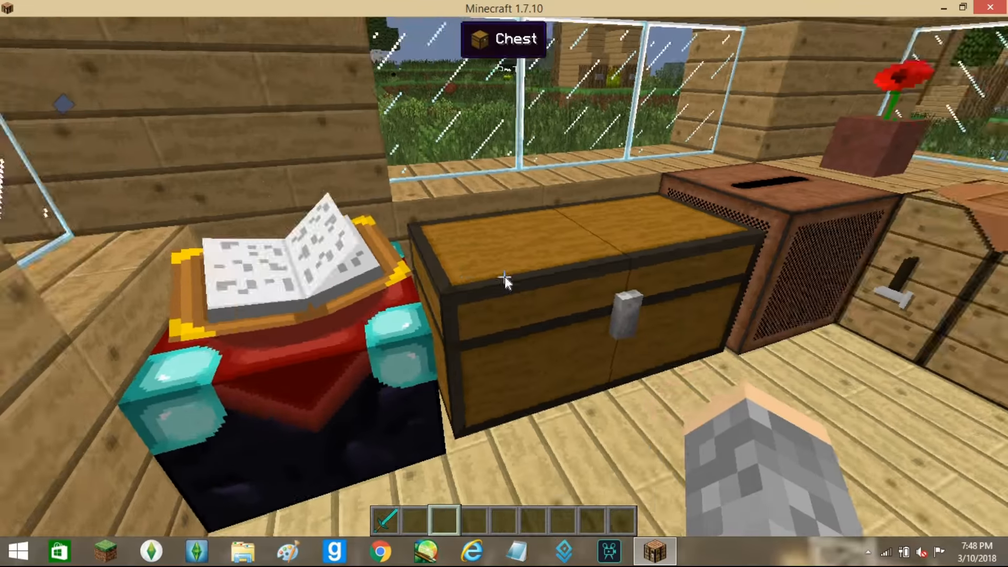
mouse_move(504, 277)
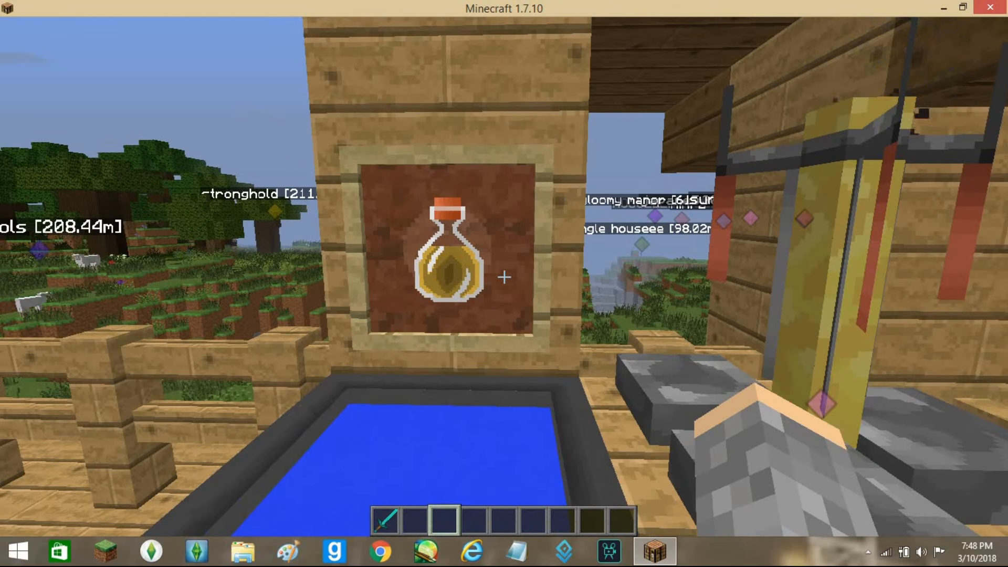
mouse_move(504, 278)
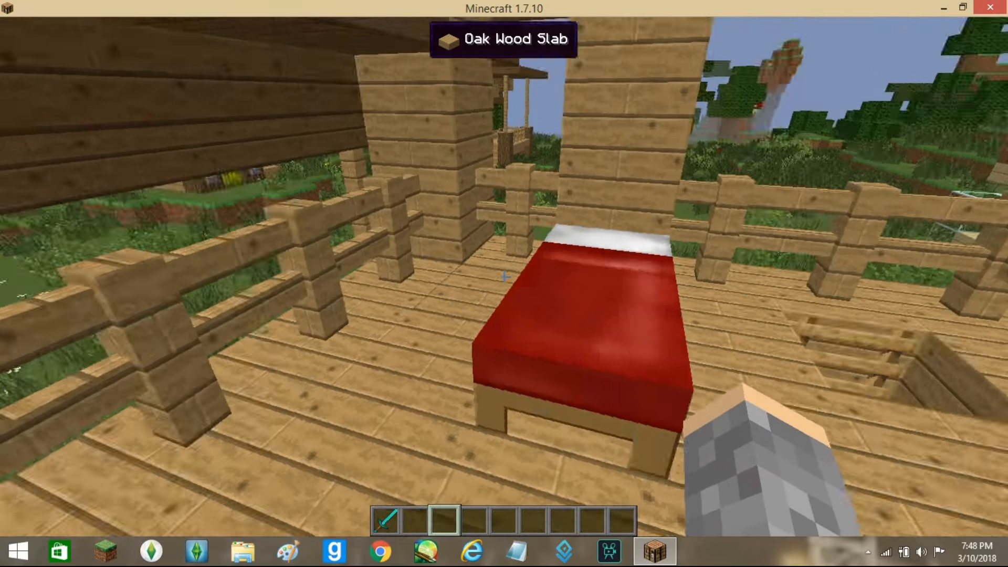
mouse_move(504, 279)
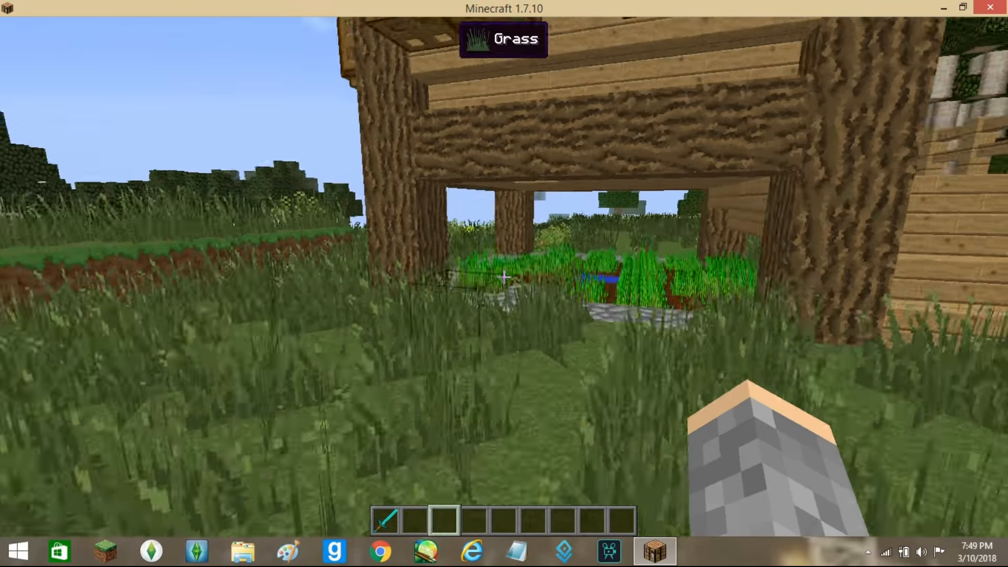
mouse_move(504, 277)
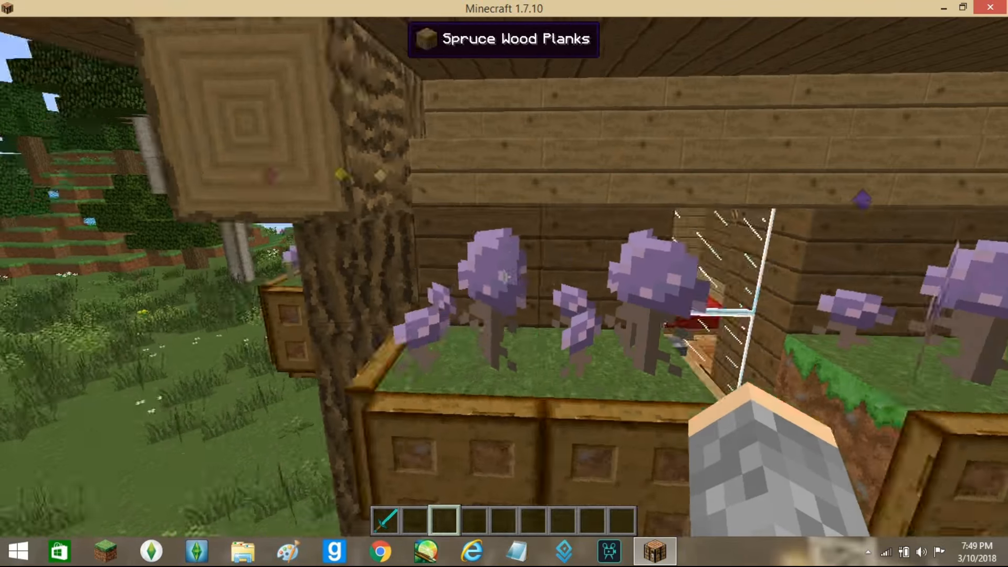
mouse_move(504, 276)
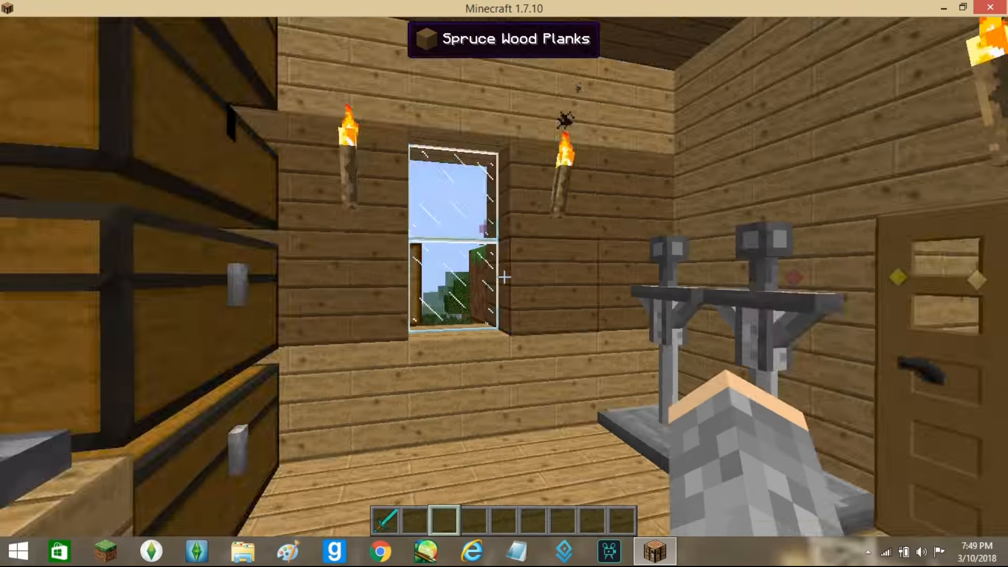
Search the creative inventory's item search for 'boots' to list every boot variant
key(e)
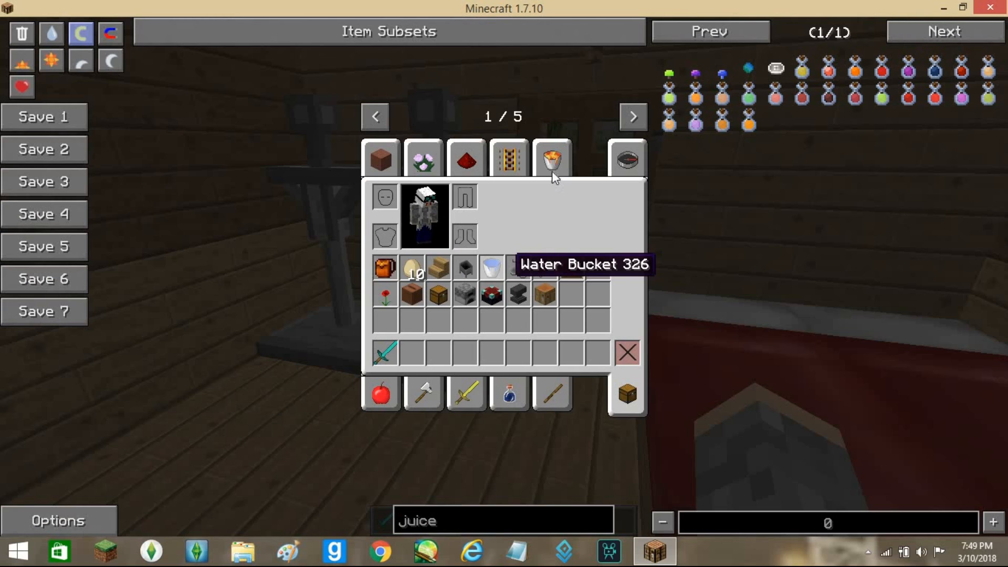
click(625, 159)
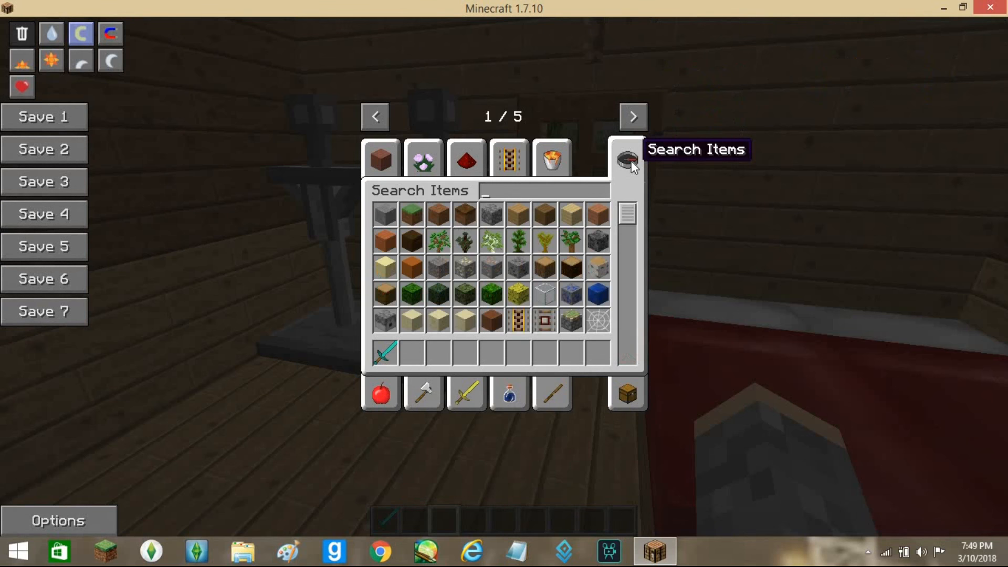
text(boots)
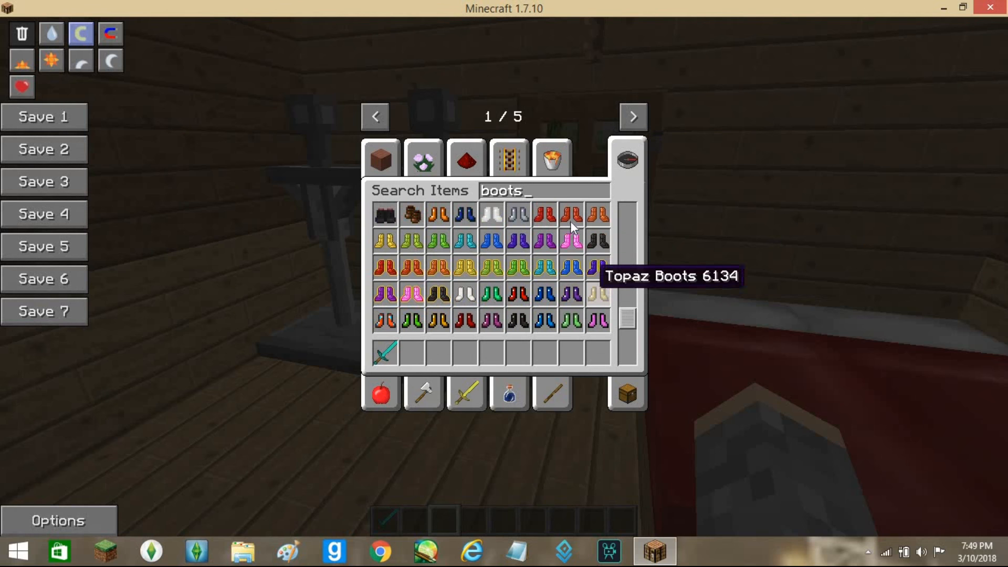